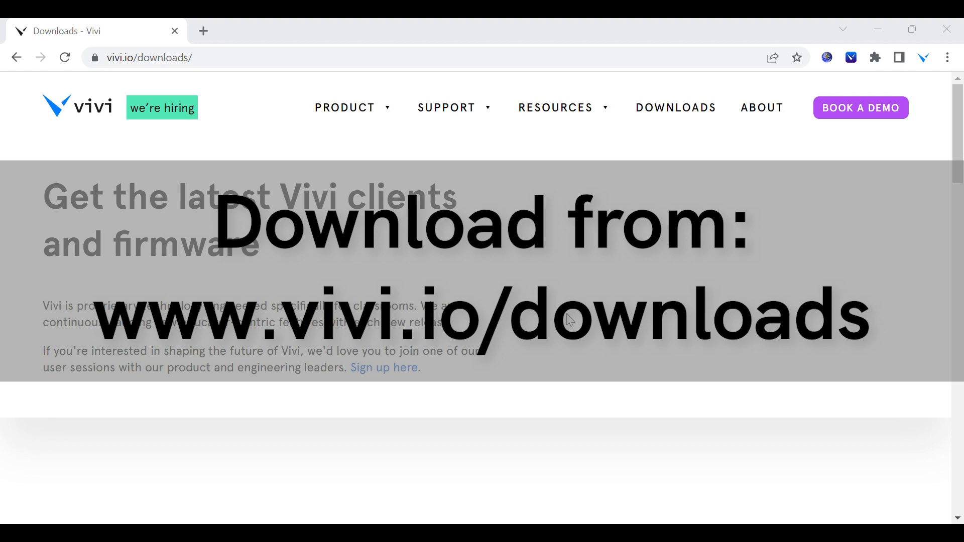
Scroll the downloads page down to the Firmware 3.4.3 download
scroll("down", 3)
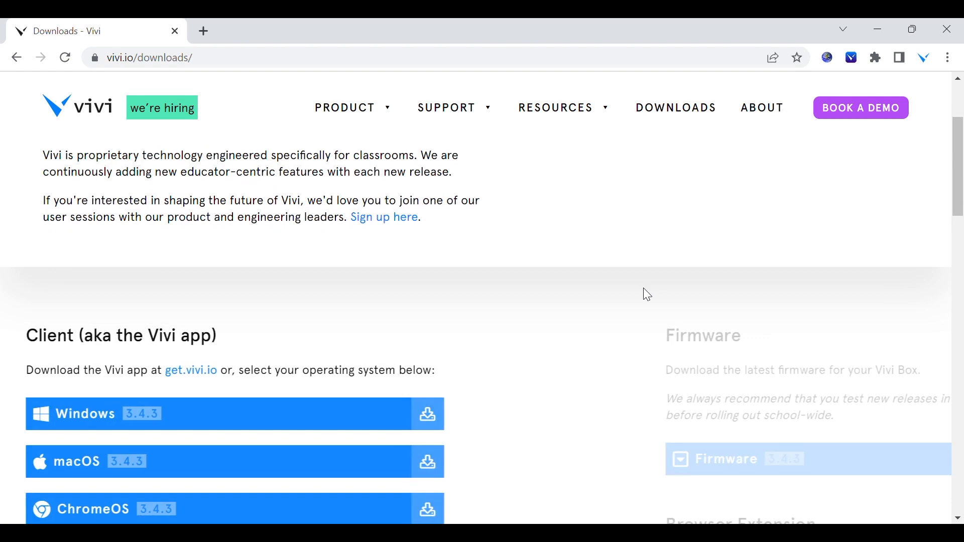
scroll("down", 3)
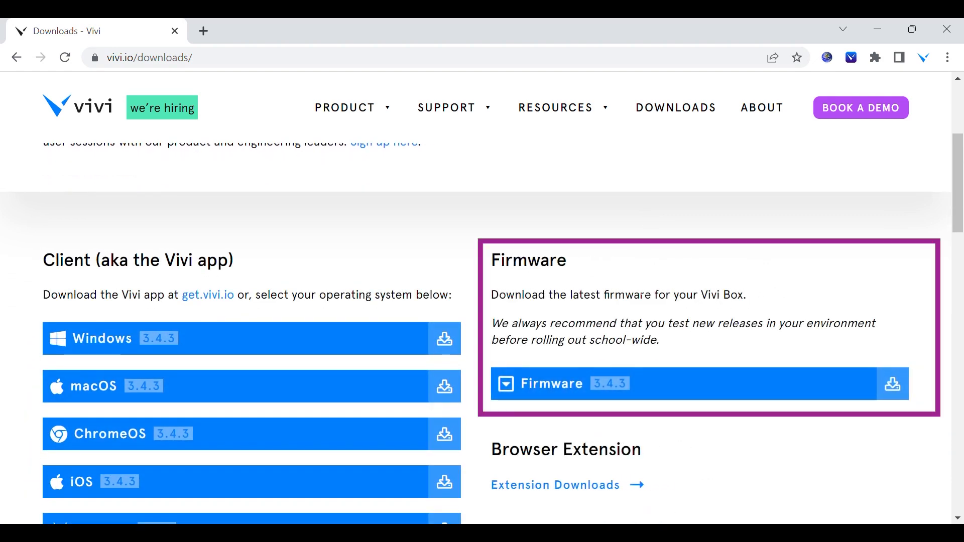
mouse_move(693, 385)
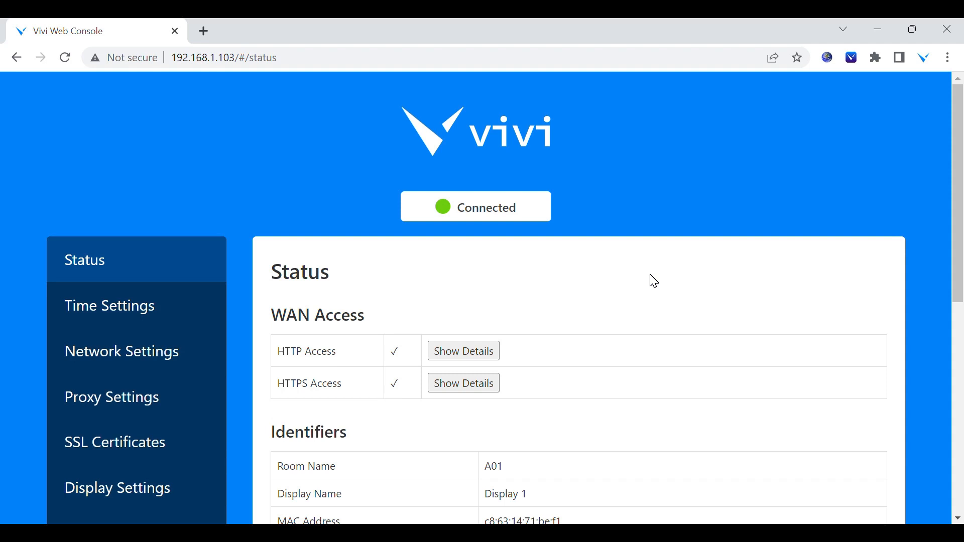
Upload update.3.4.3.tar from Downloads on the Manual Update page
scroll("down", 3)
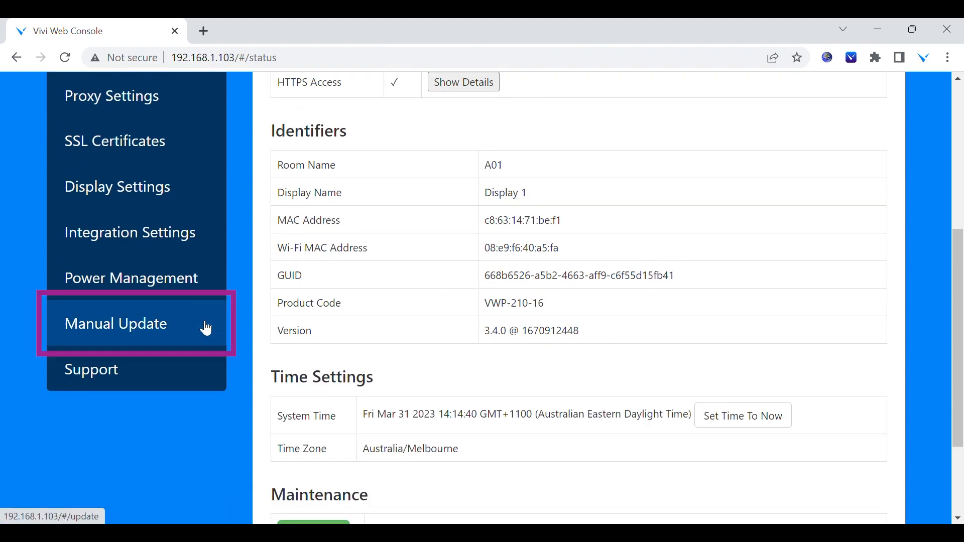
left_click(116, 323)
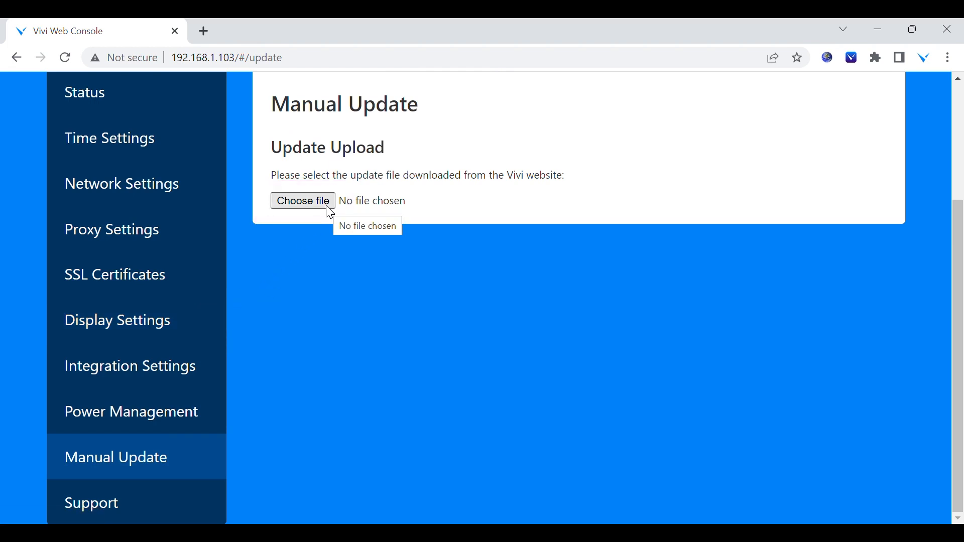
left_click(302, 201)
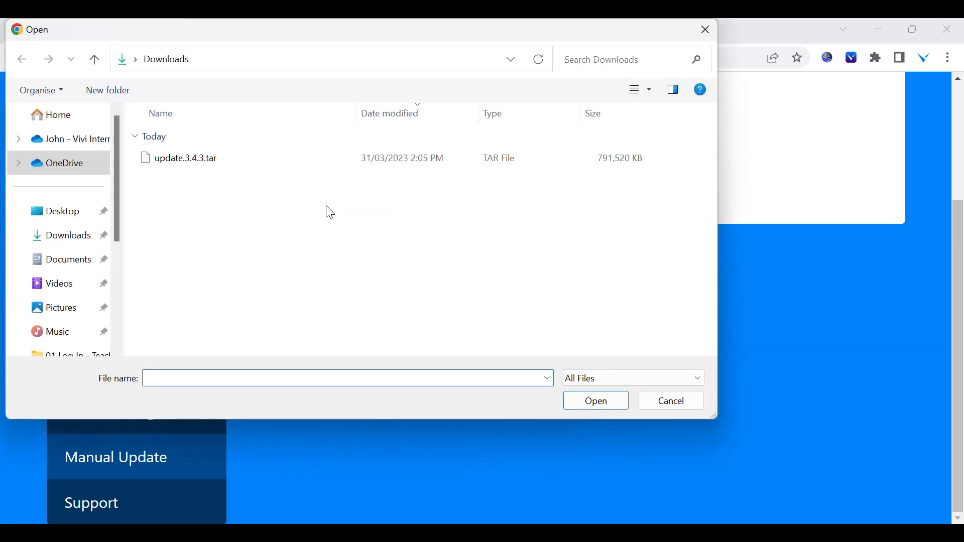
left_click(186, 158)
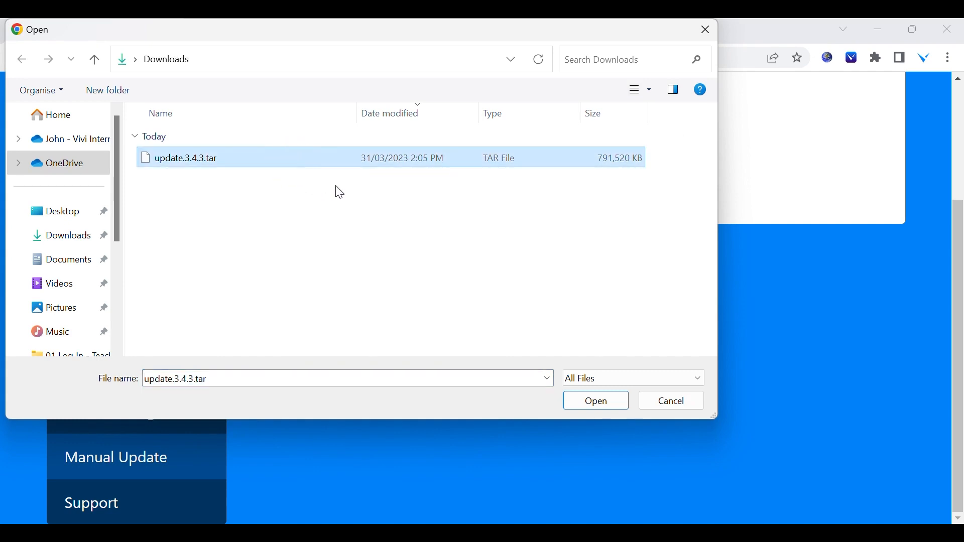
left_click(595, 401)
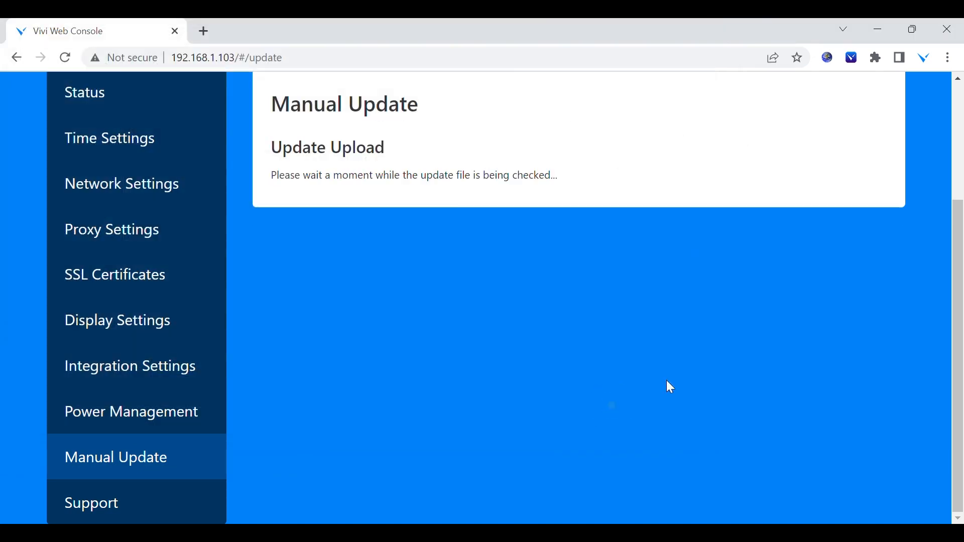